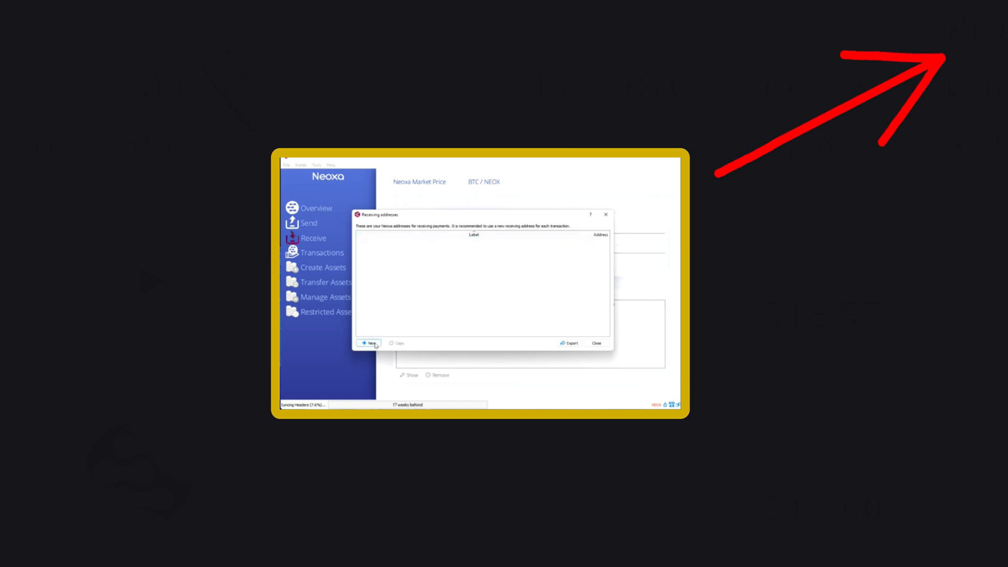
mouse_move(368, 342)
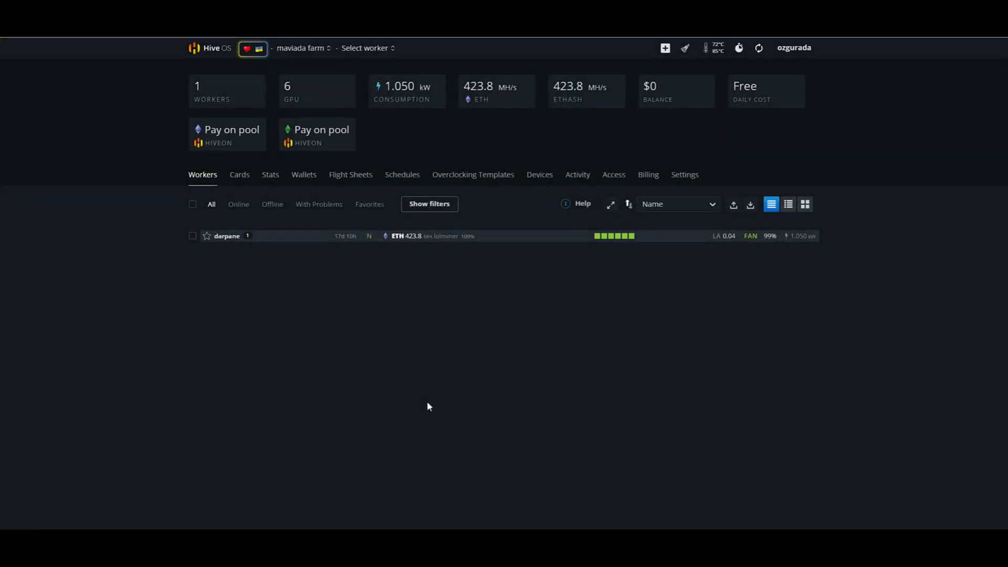
mouse_move(335, 209)
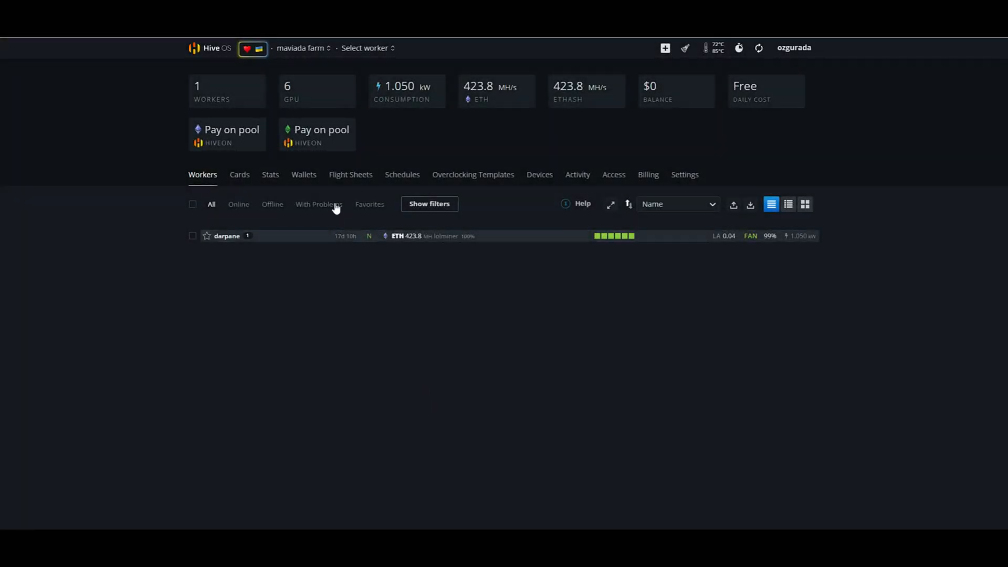
Create a NEOX wallet named NEOXA with the Neoxa receiving address in the farm's Wallets list.
click(303, 174)
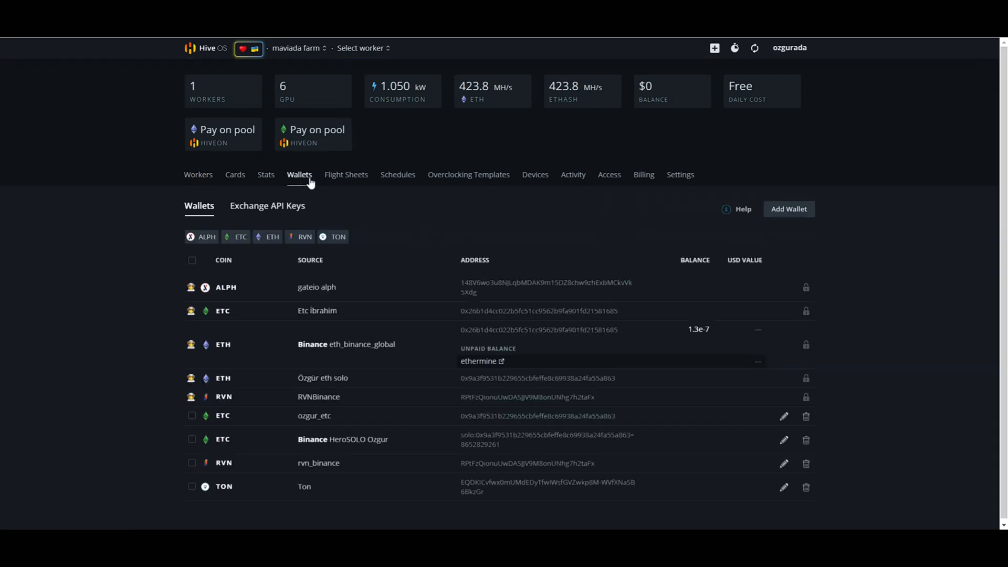
click(788, 208)
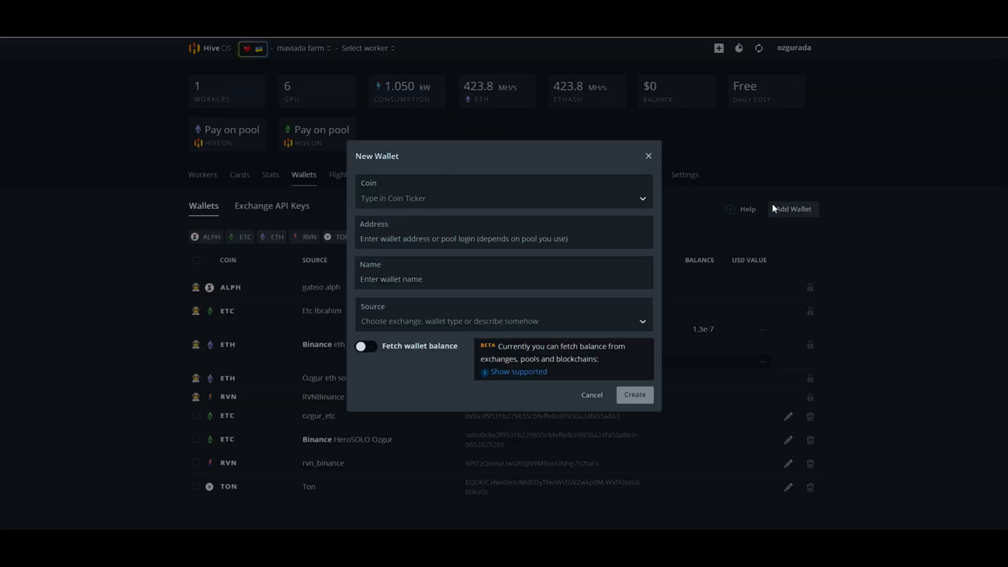
text(neo)
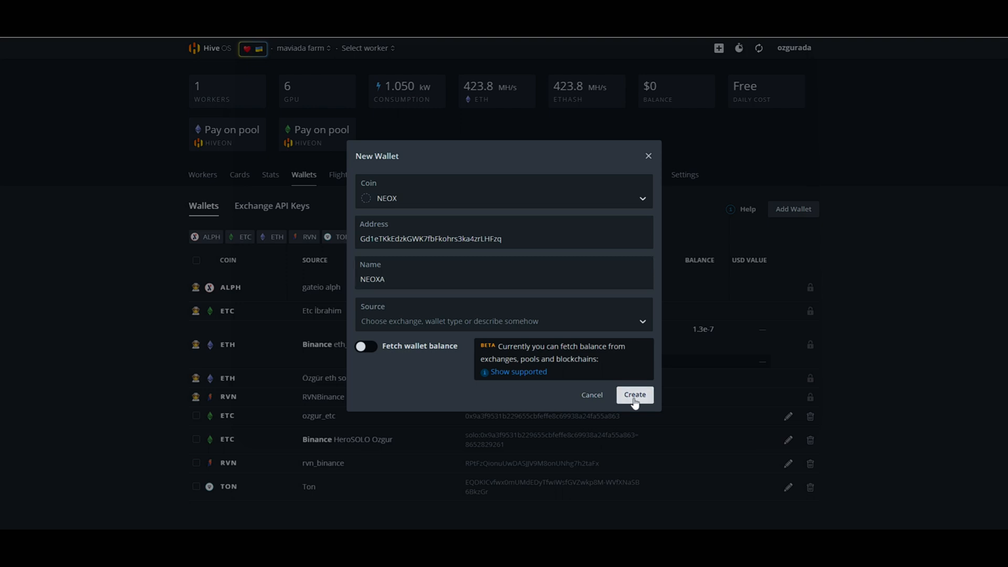
click(633, 395)
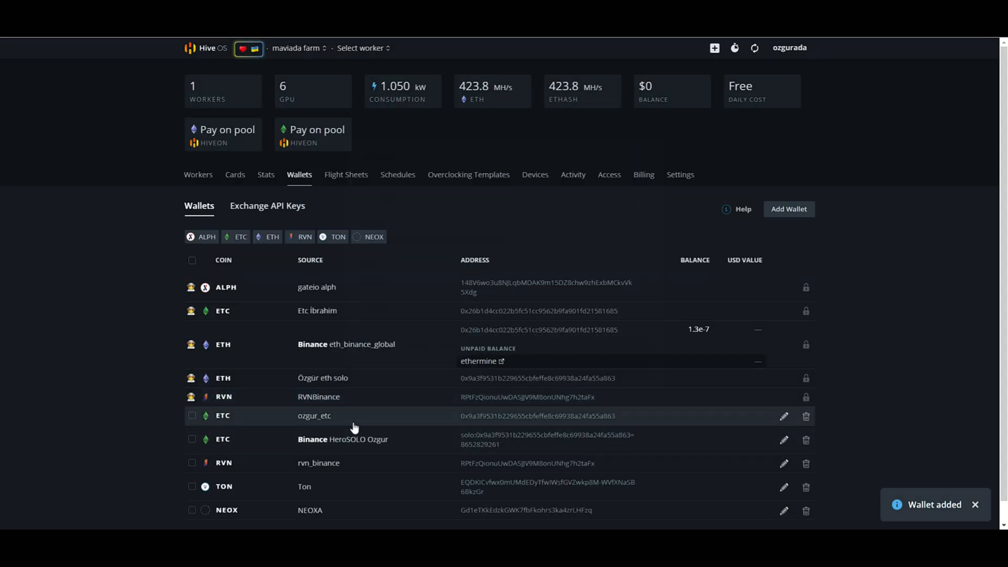
Begin a new flight sheet with coin NEOX and wallet NEOXA.
scroll(down, 3)
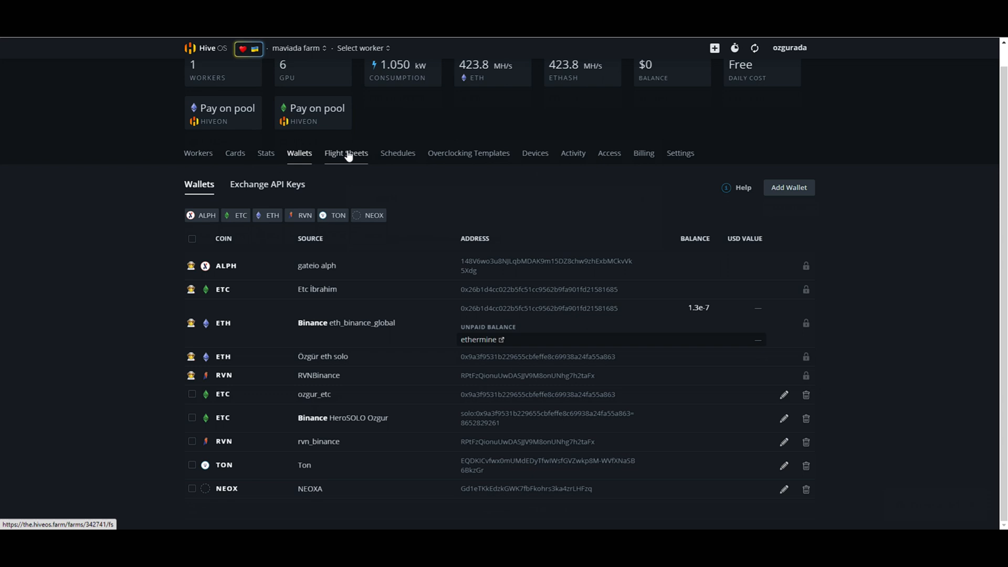
click(345, 153)
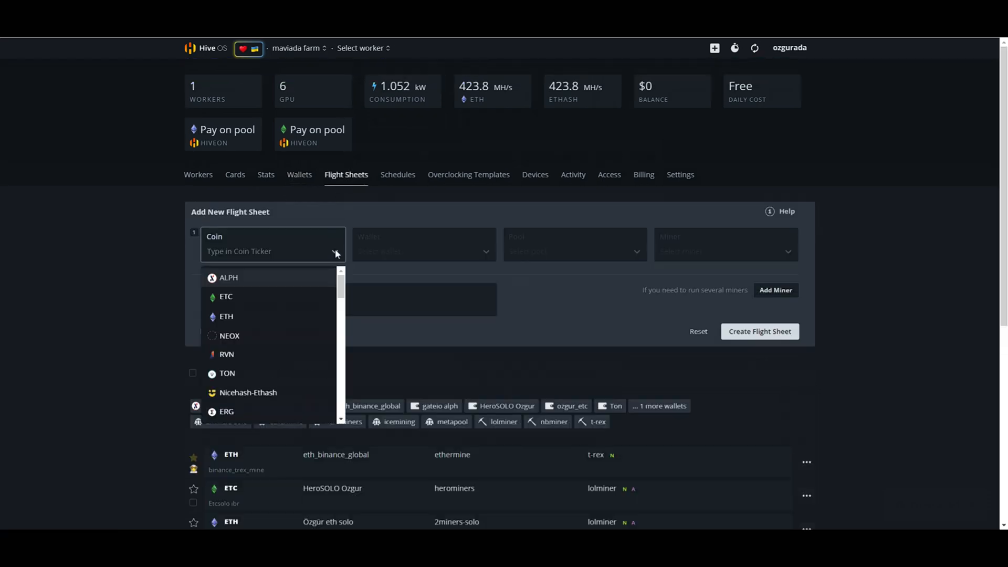
click(230, 335)
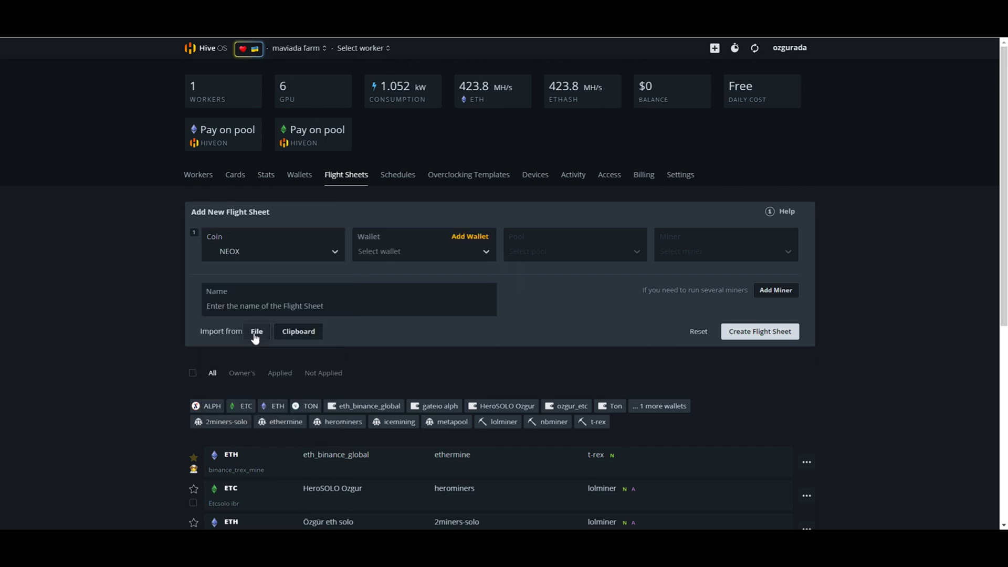
click(423, 251)
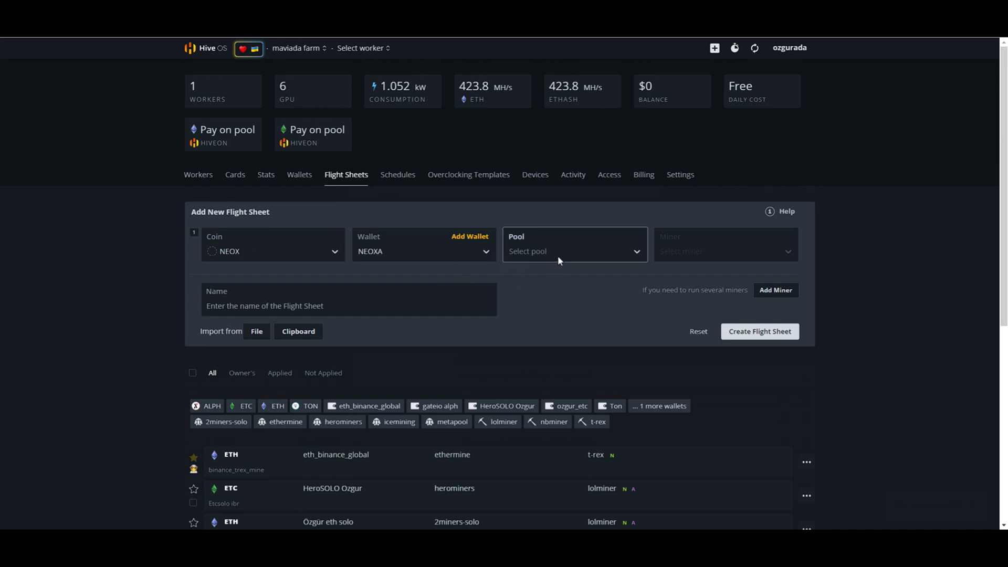
Set the pool to 'Configure in miner' and choose T-Rex Miner.
click(573, 251)
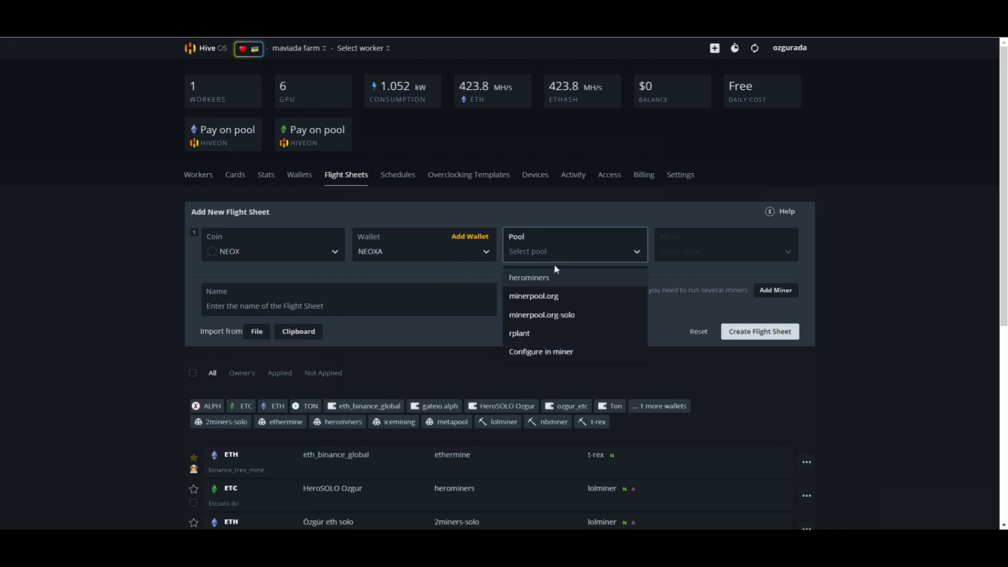
click(540, 352)
text(T-)
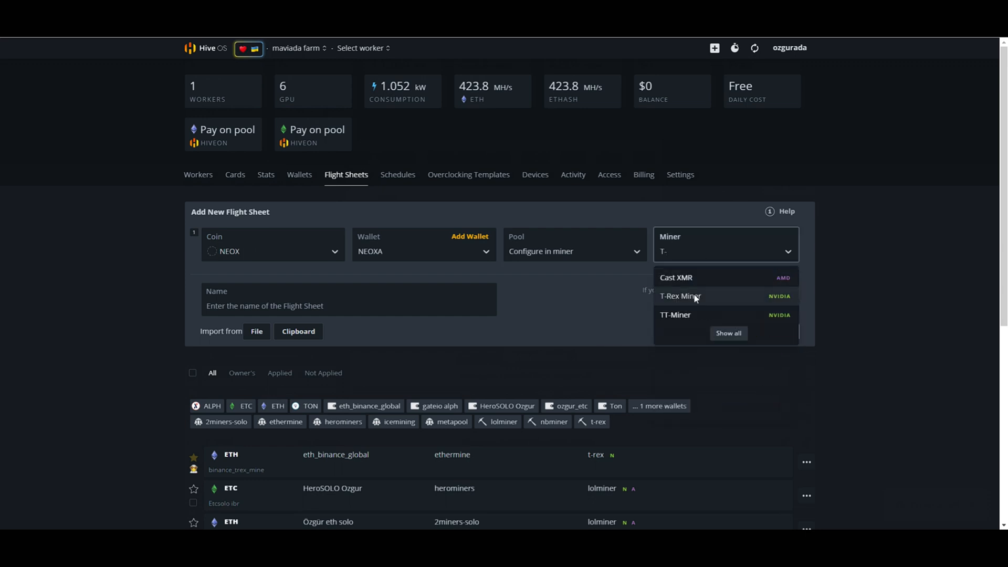
click(679, 296)
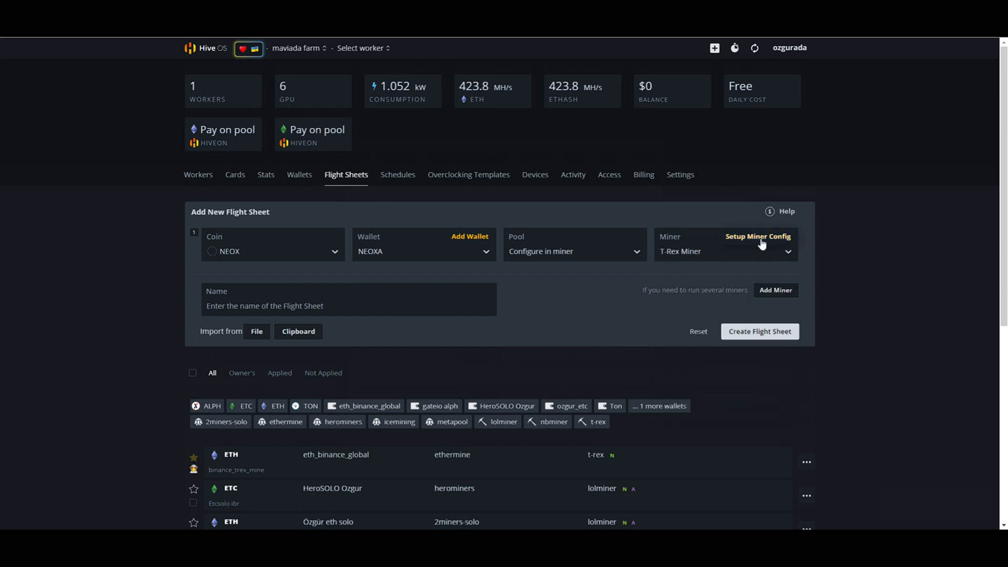
Configure T-Rex for kawpow with the %WAL% template and pool stratum+tcp://pool.neoxa.net:10008, and apply.
click(758, 236)
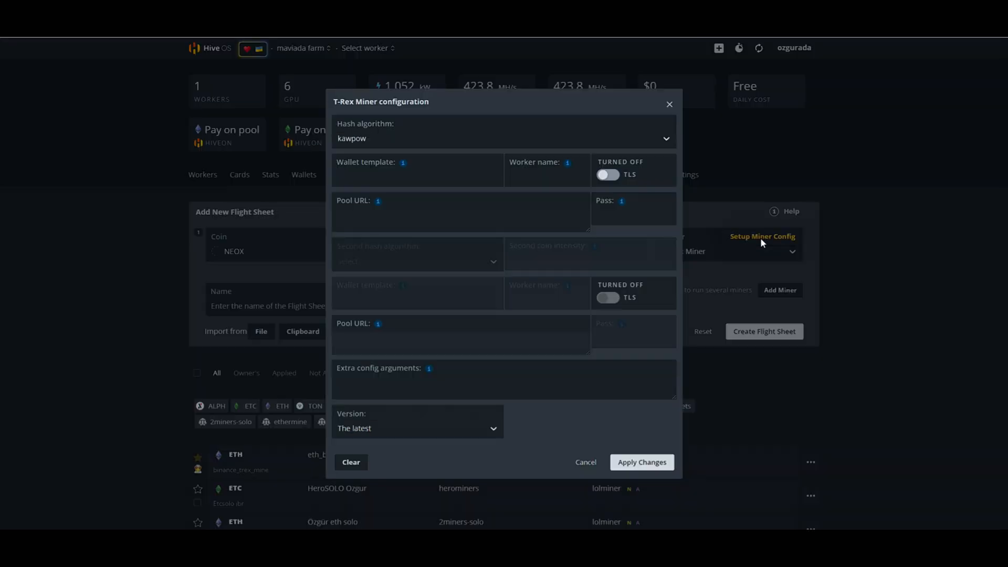
click(417, 170)
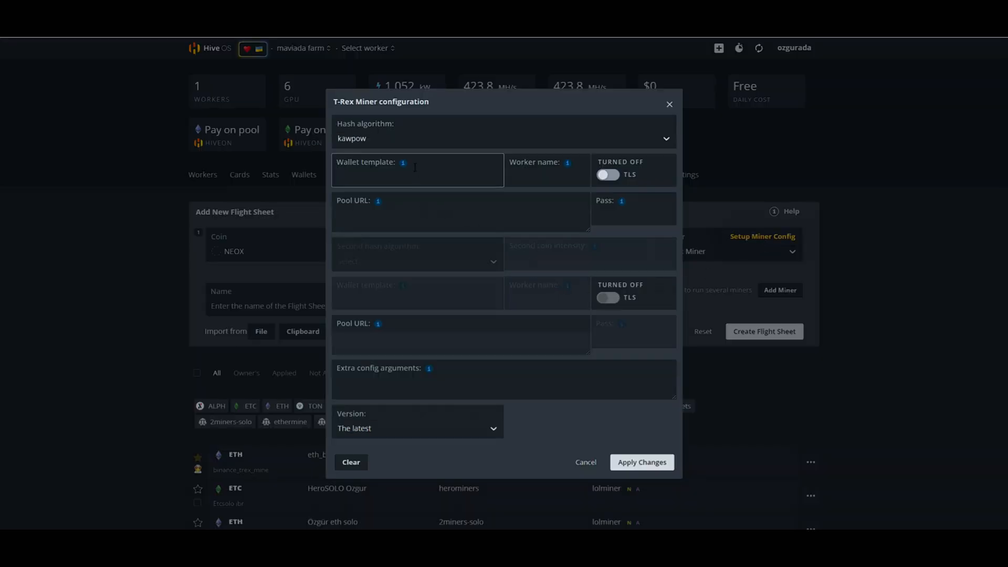
click(417, 170)
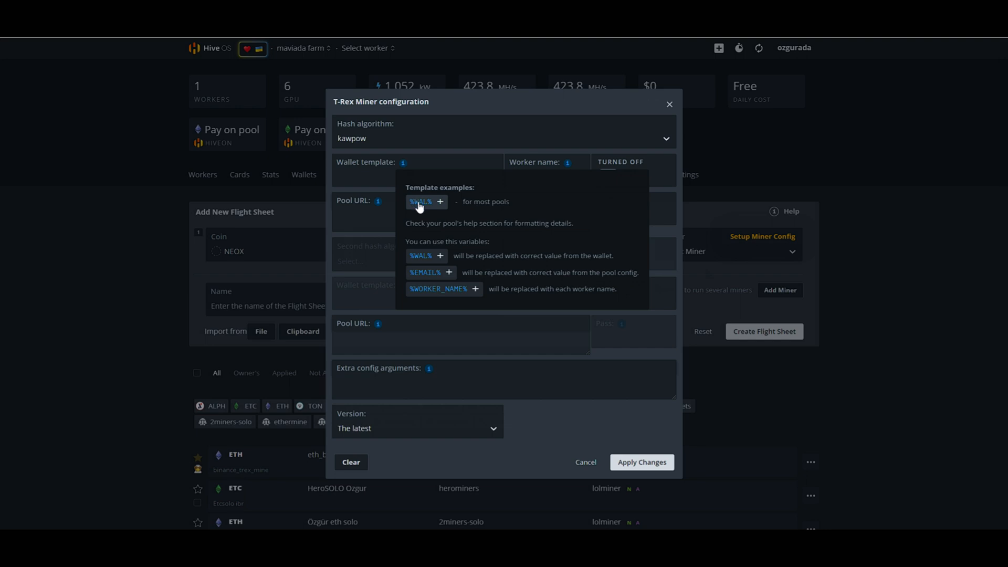
click(440, 202)
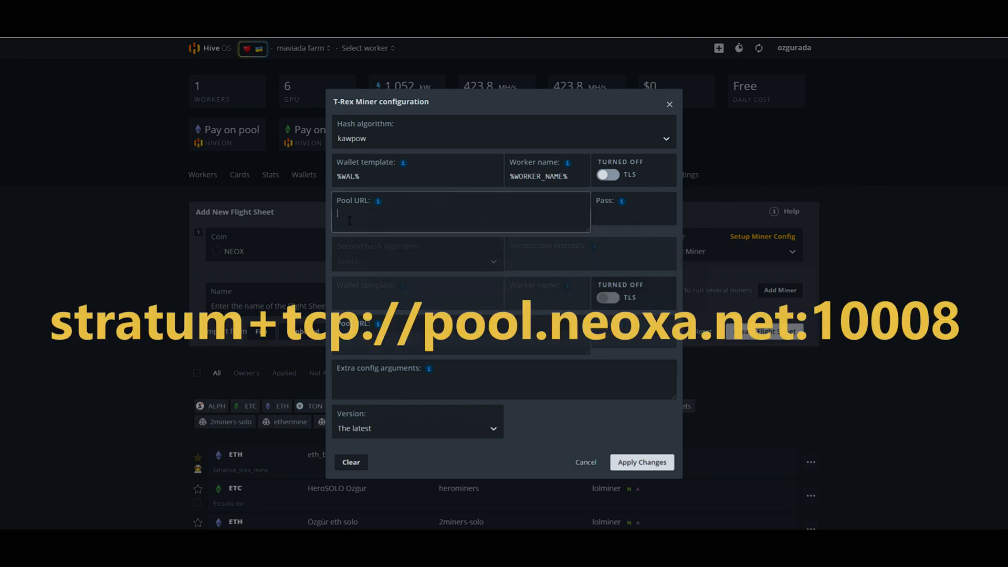
text(stratum+tcp://pool.neoxa.net:10008)
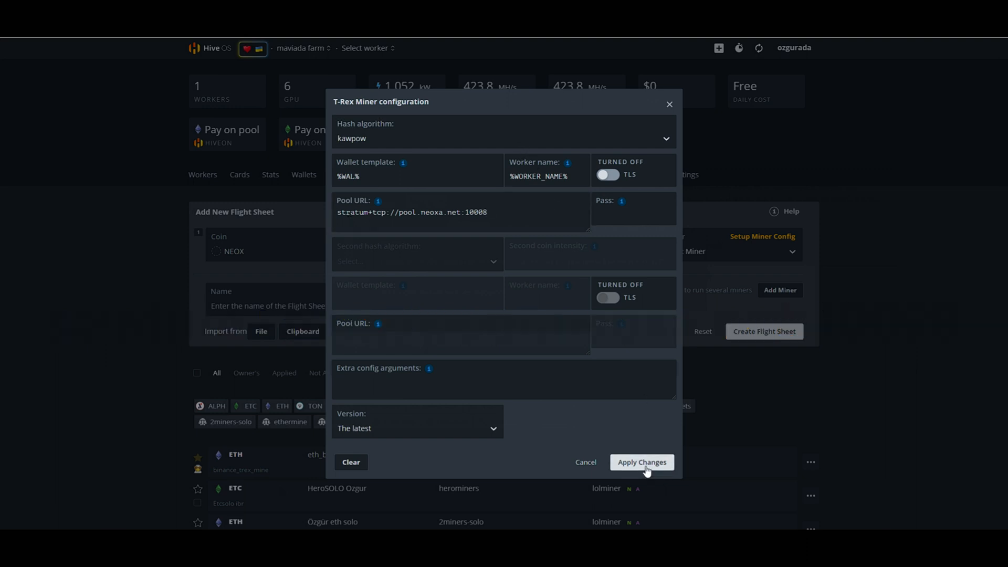
click(640, 462)
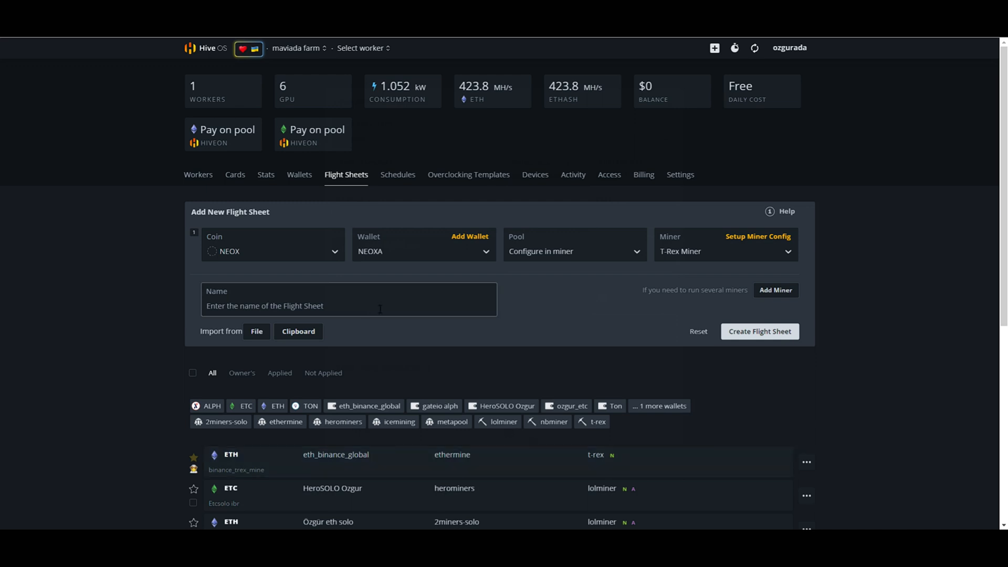
Create the flight sheet under the name 'Neoxa Trex' and head to the darpane rig.
text(Neoxa Tre)
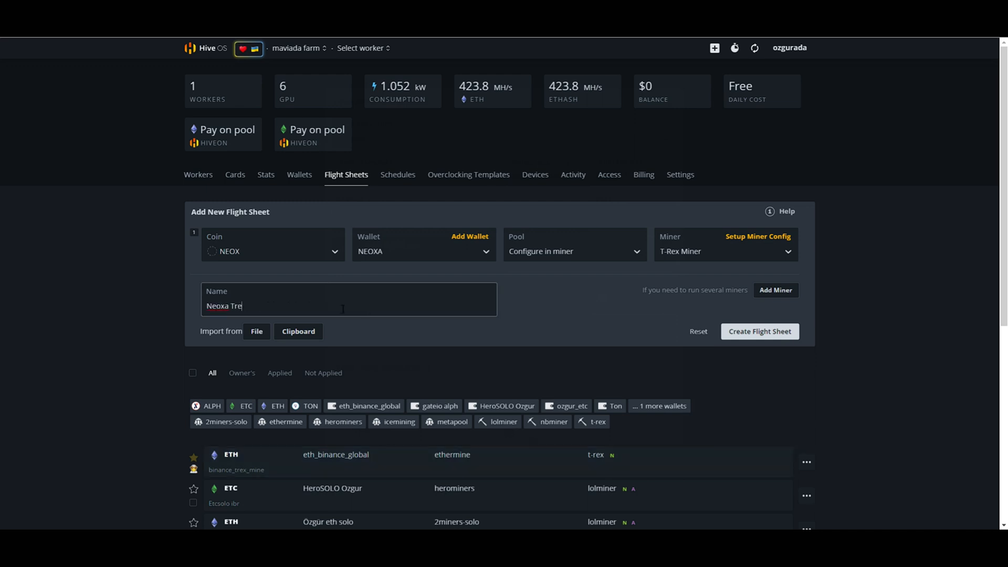
click(759, 331)
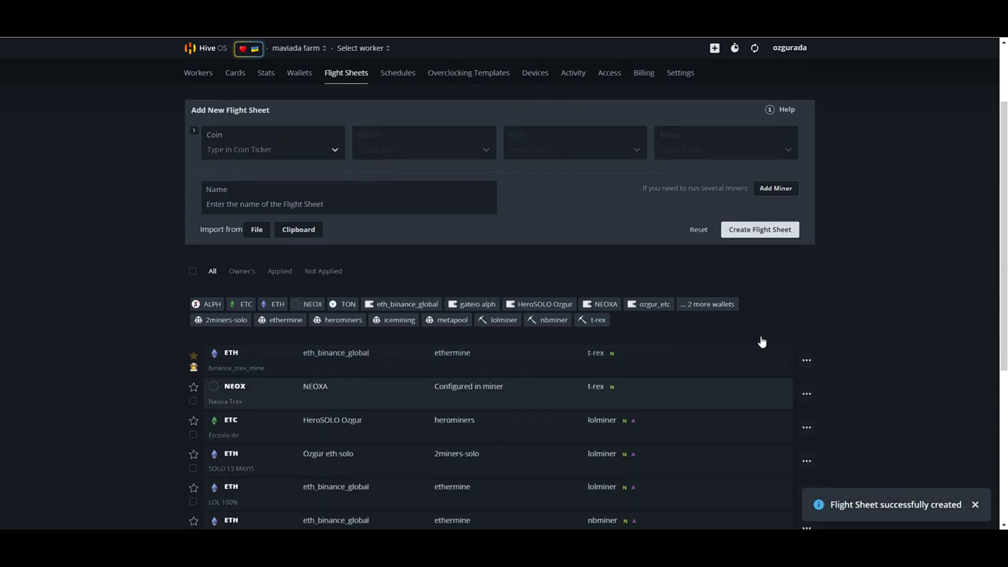
scroll(down, 3)
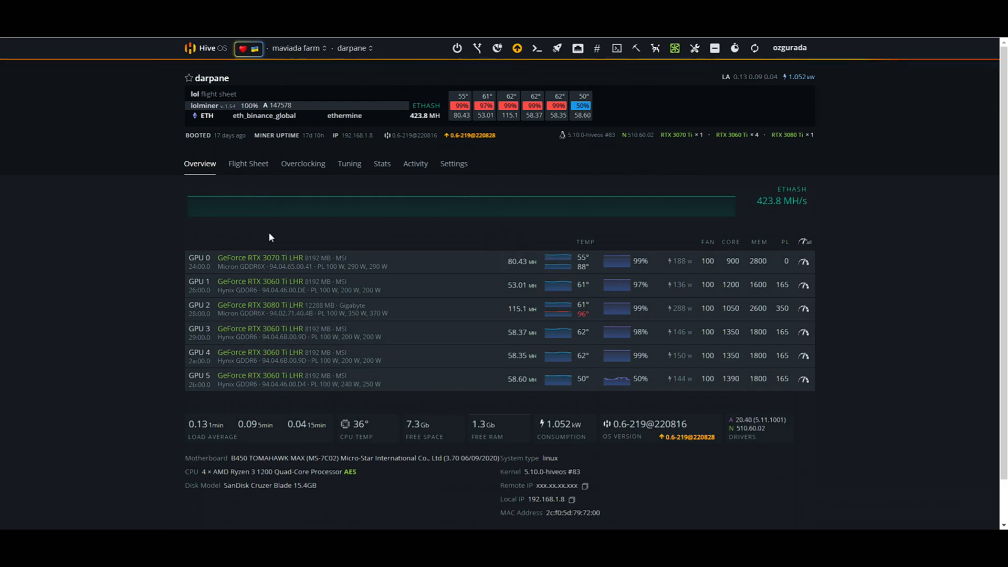
Apply the Neoxa Trex flight sheet to the darpane rig and return to its overview.
click(247, 164)
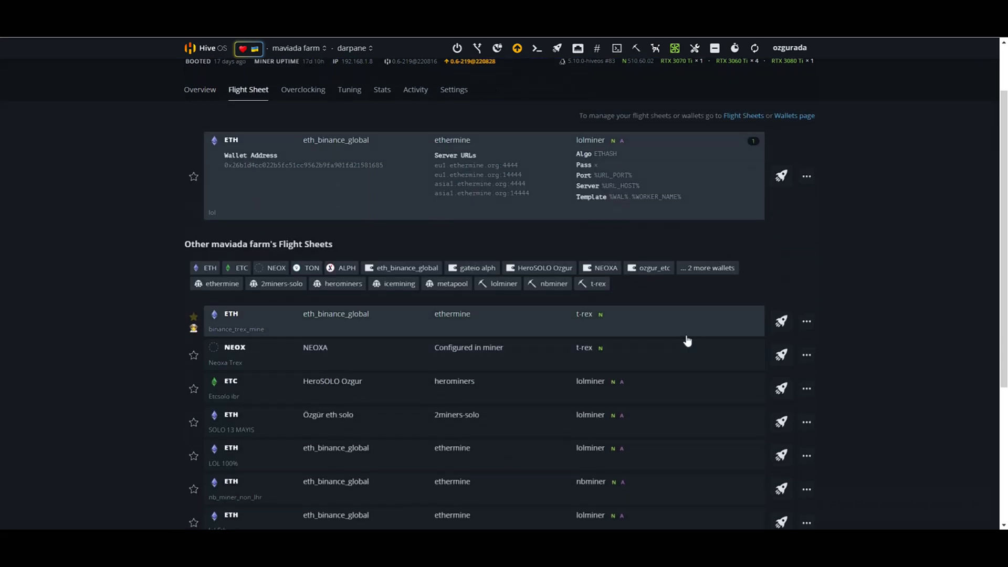
click(780, 354)
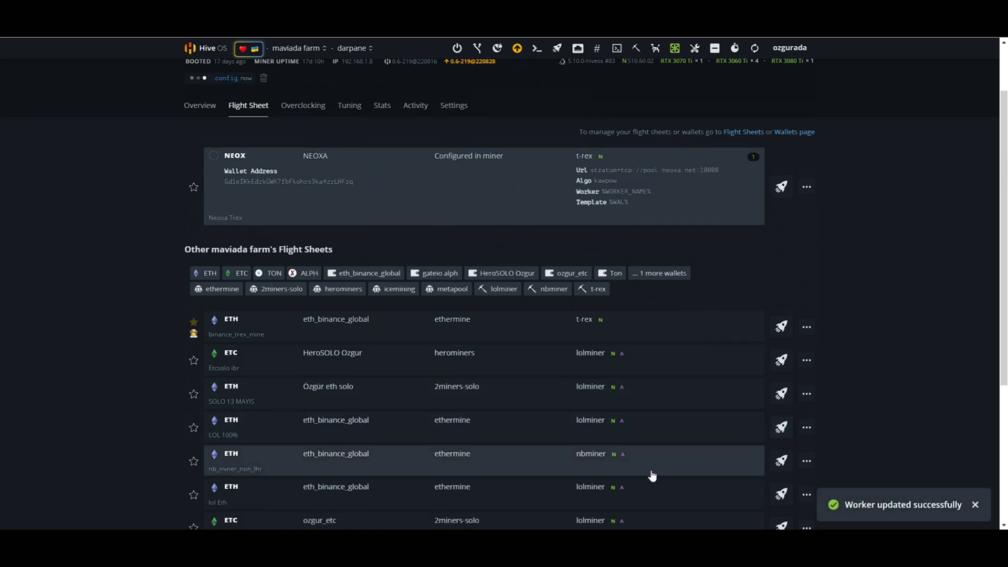
click(200, 105)
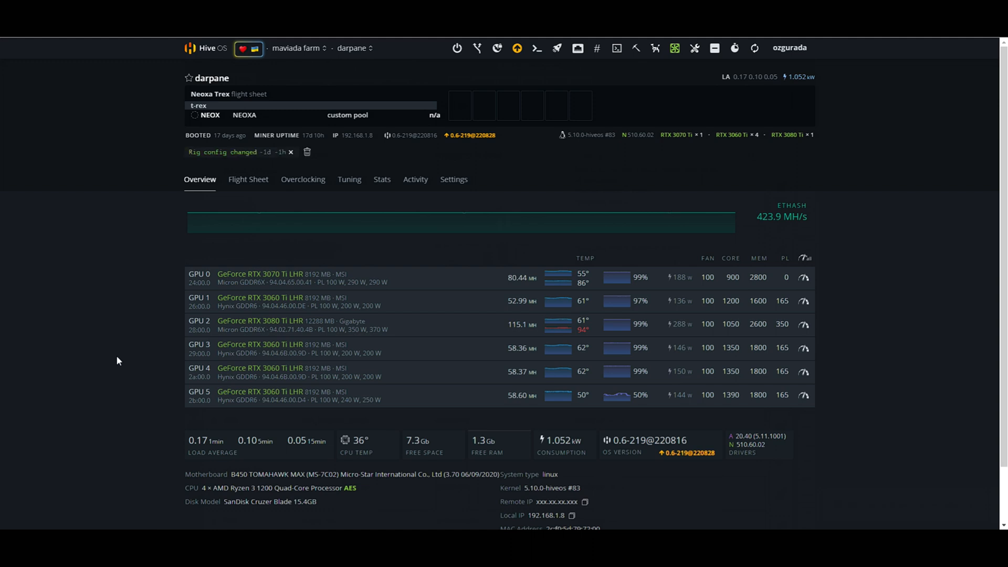
Refresh the rig's statistics until T-Rex reports KAWPOW hashrate of about 194 MH/s.
click(754, 48)
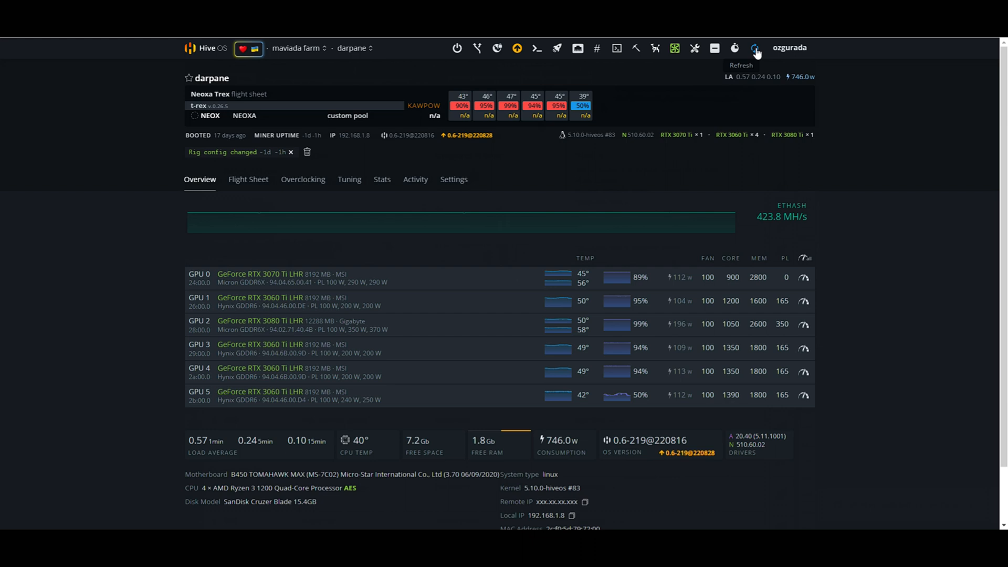
click(754, 48)
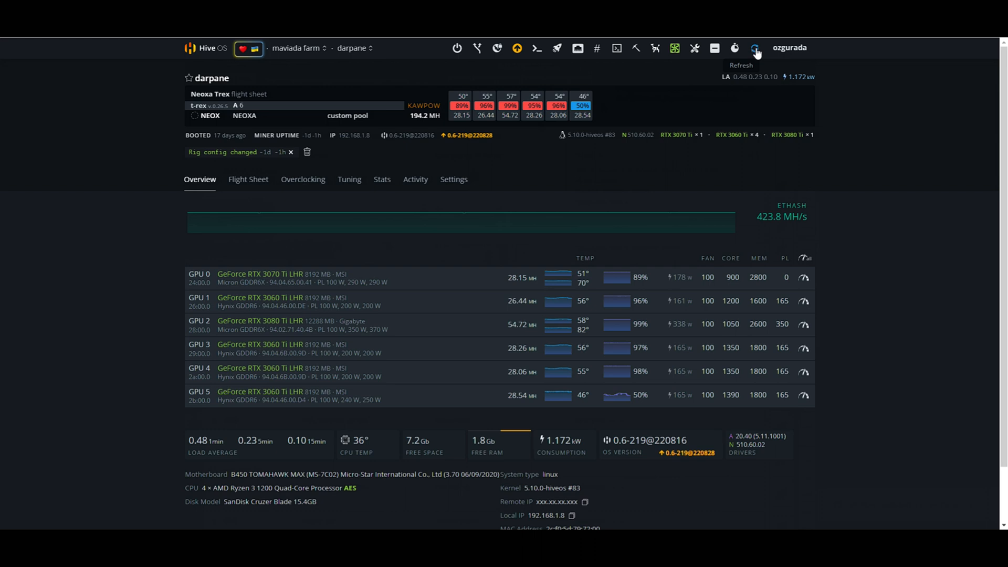
click(756, 47)
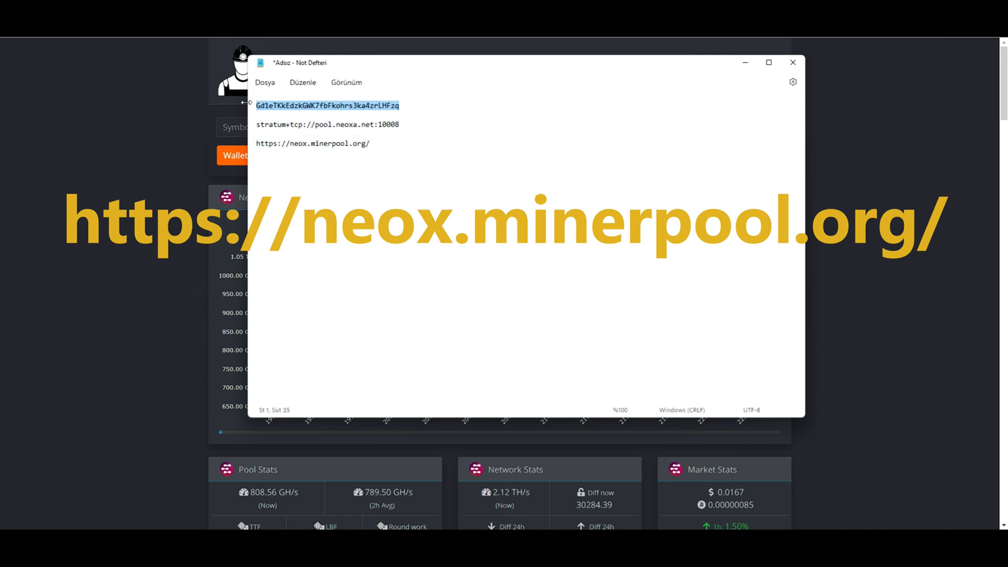
click(792, 62)
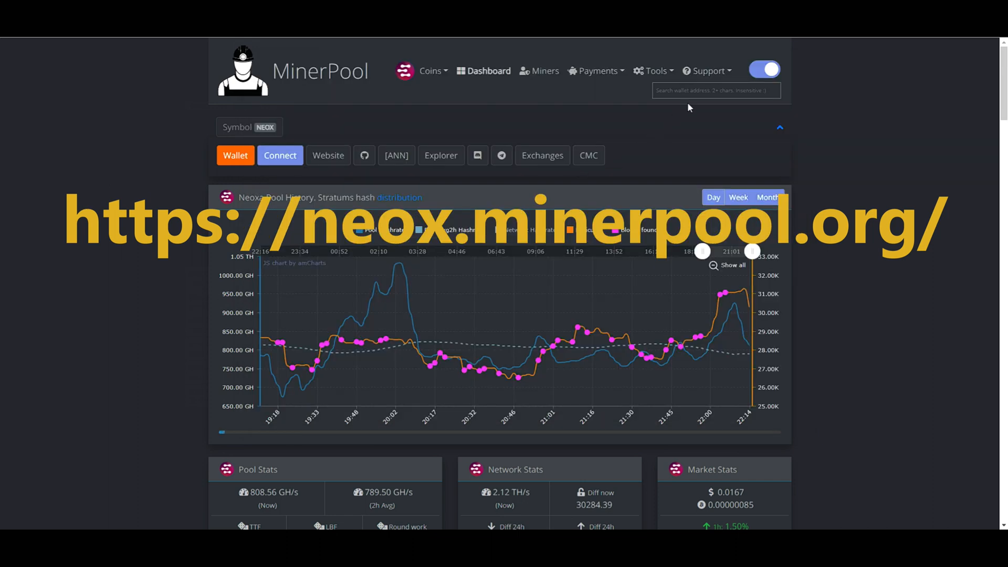
text(Gd1eTKkEdzkGWK7fbFkohrs3ka4zrLHFzq)
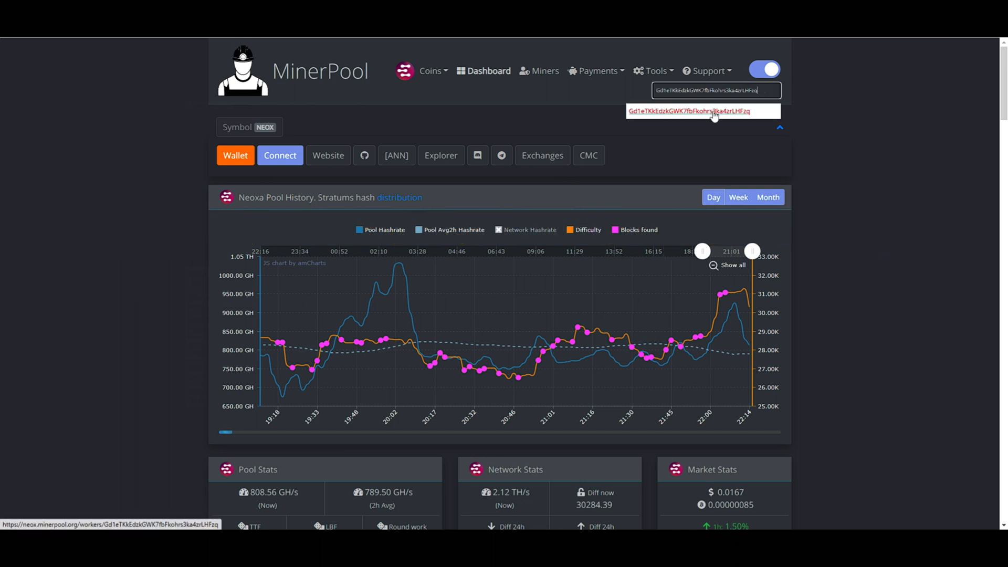
click(694, 111)
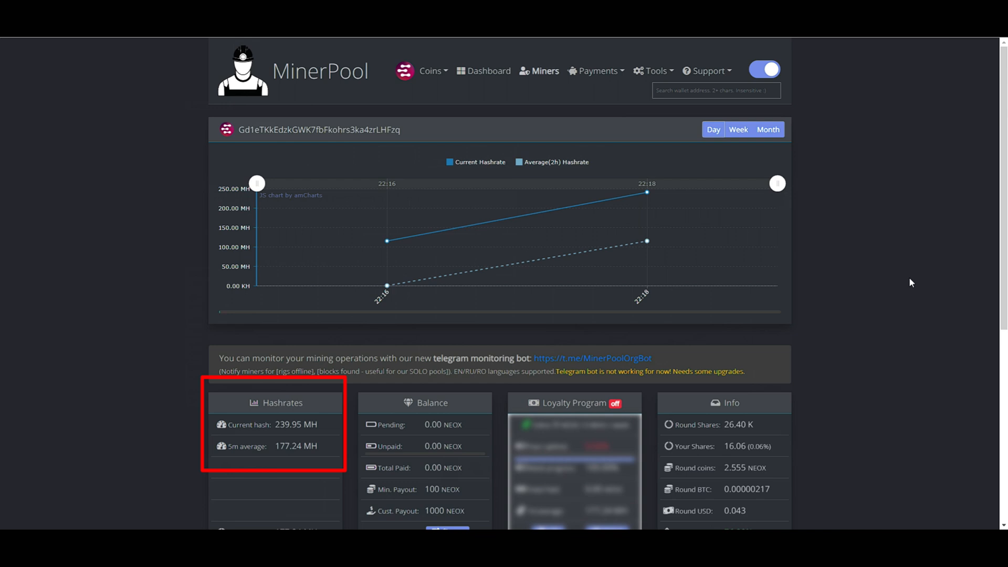
scroll(down, 3)
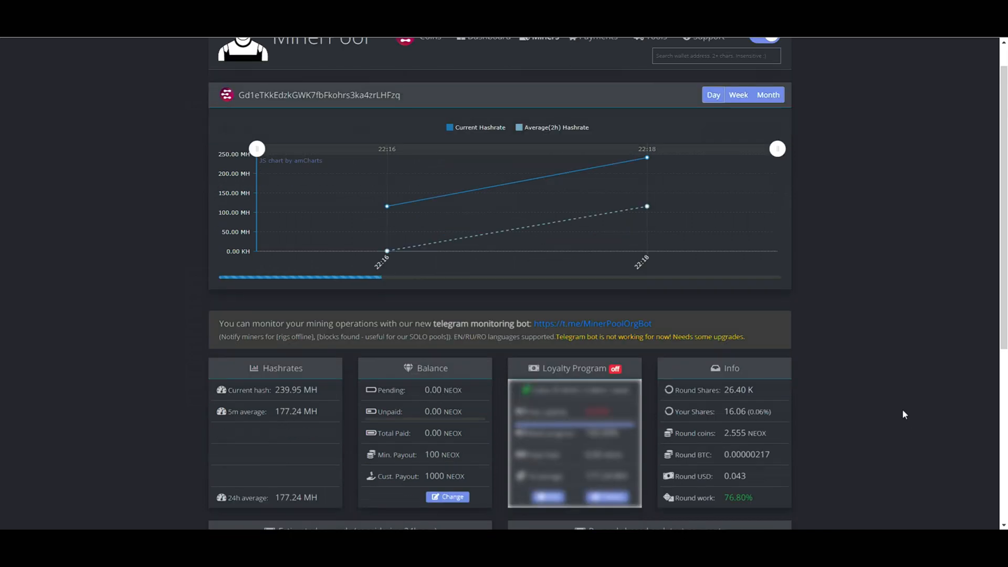
scroll(down, 3)
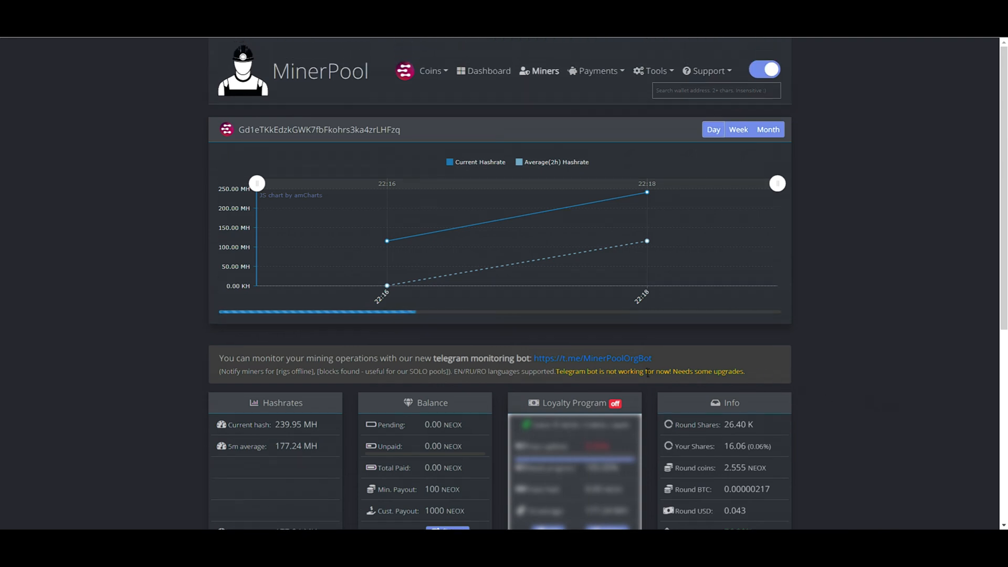
mouse_move(617, 369)
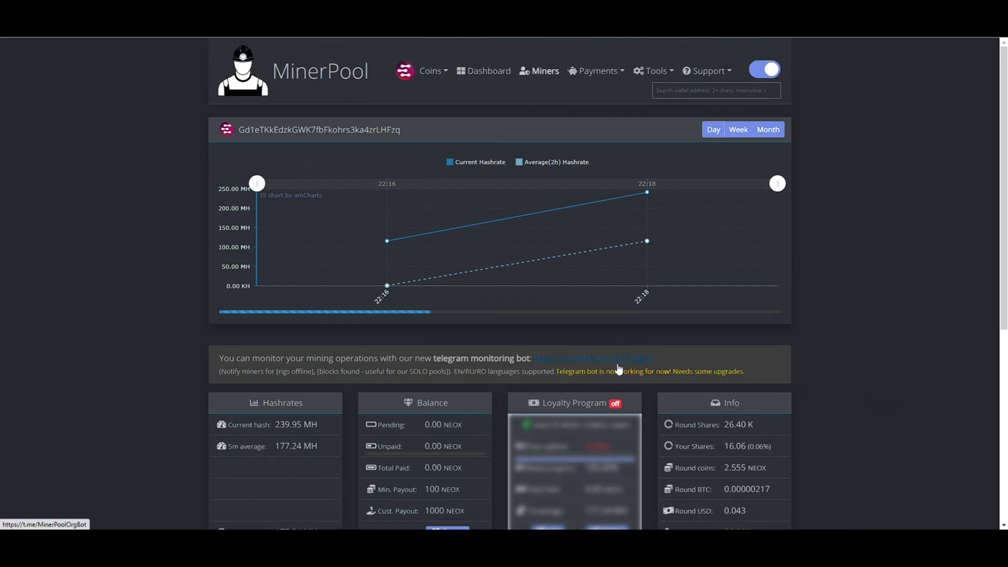